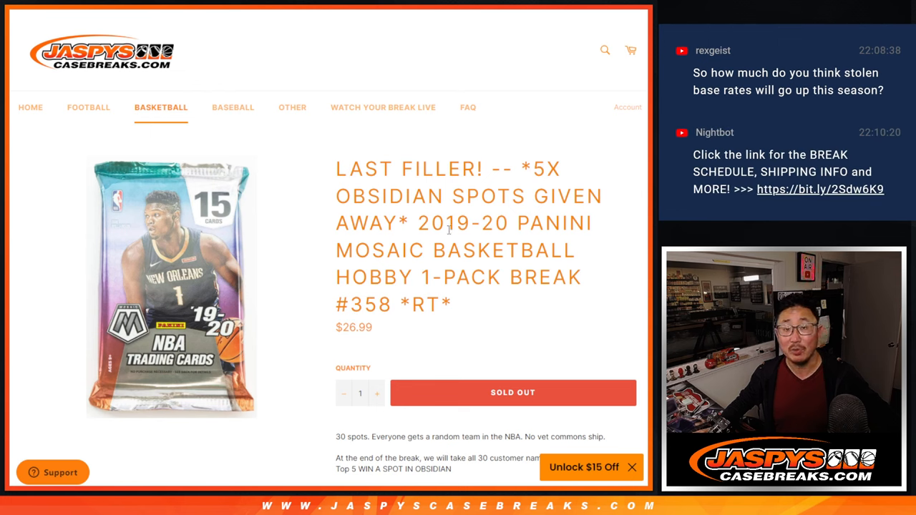
{"action": "mouse_move", "coordinate": [566, 166]}
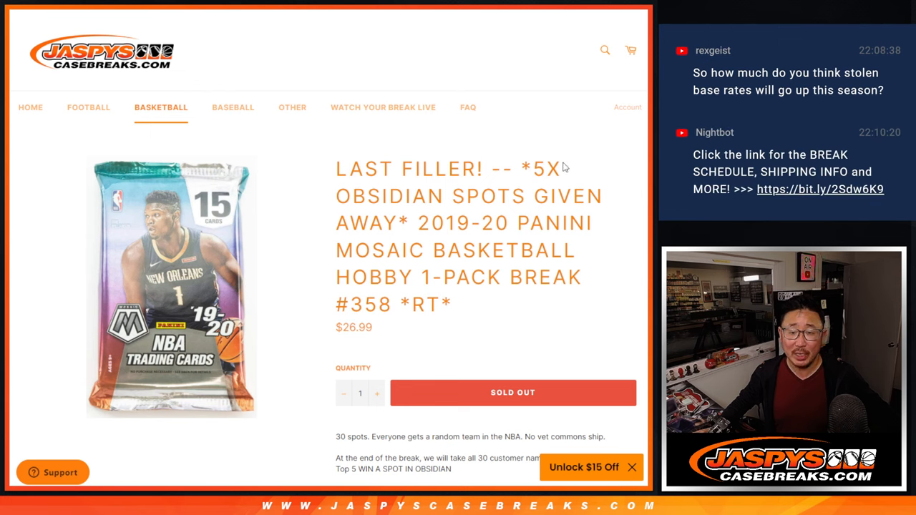
Highlight '5X OBSIDIAN SPOTS GIVEN AWAY' in the break title, then switch to RANDOM.ORG
{"action": "left_click_drag", "start_coordinate": [532, 169], "coordinate": [418, 222]}
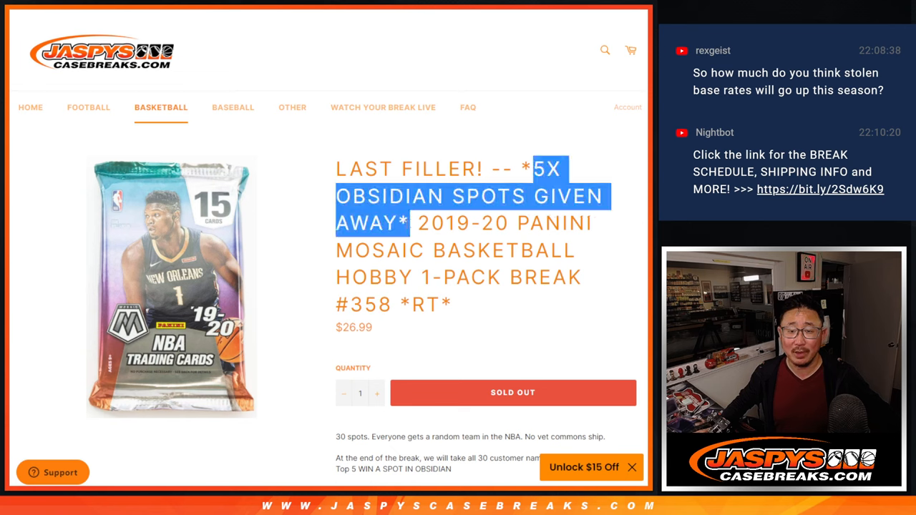
{"action": "left_click", "coordinate": [564, 242]}
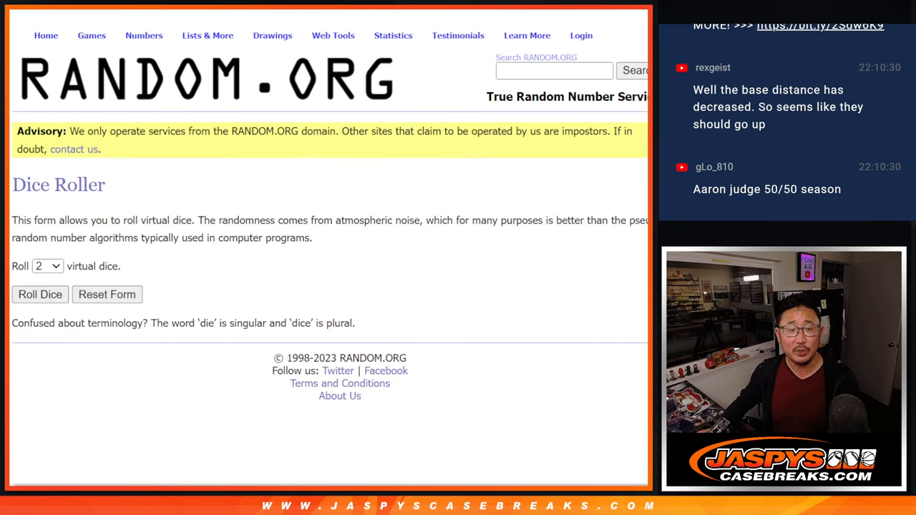
Randomize the 30 customer names in the List Randomizer, re-running the shuffle repeatedly
{"action": "left_click", "coordinate": [40, 295]}
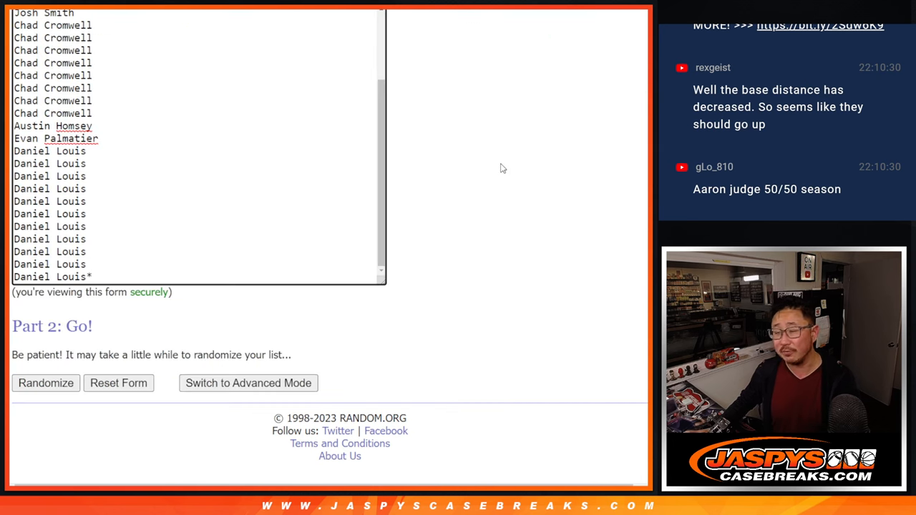
{"action": "mouse_move", "coordinate": [499, 159]}
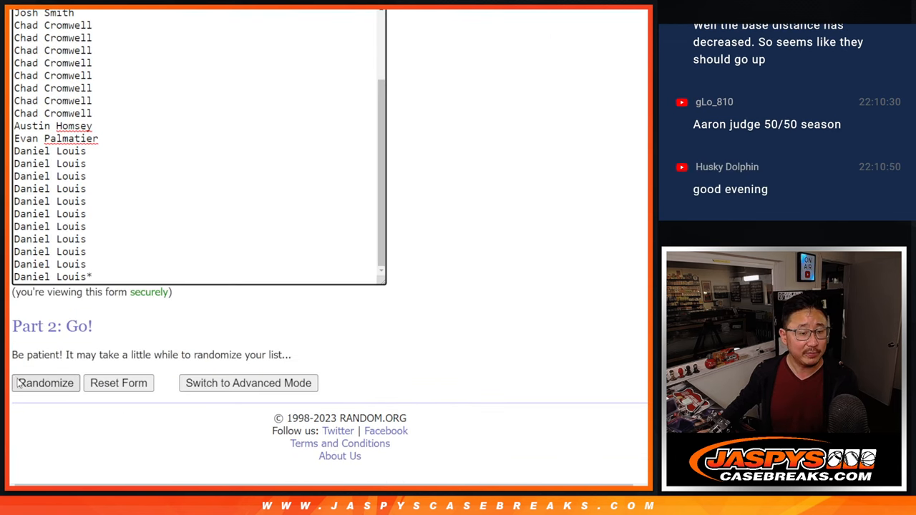
{"action": "left_click", "coordinate": [45, 384]}
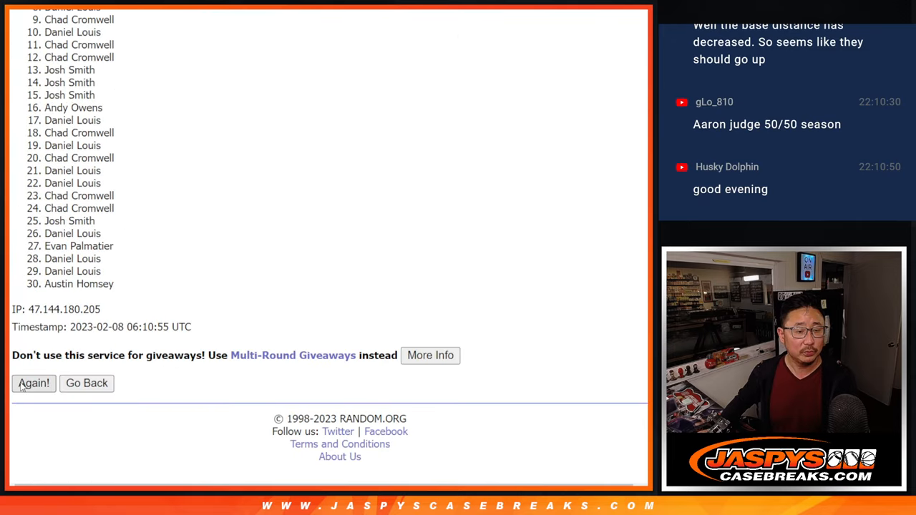
{"action": "left_click", "coordinate": [34, 383]}
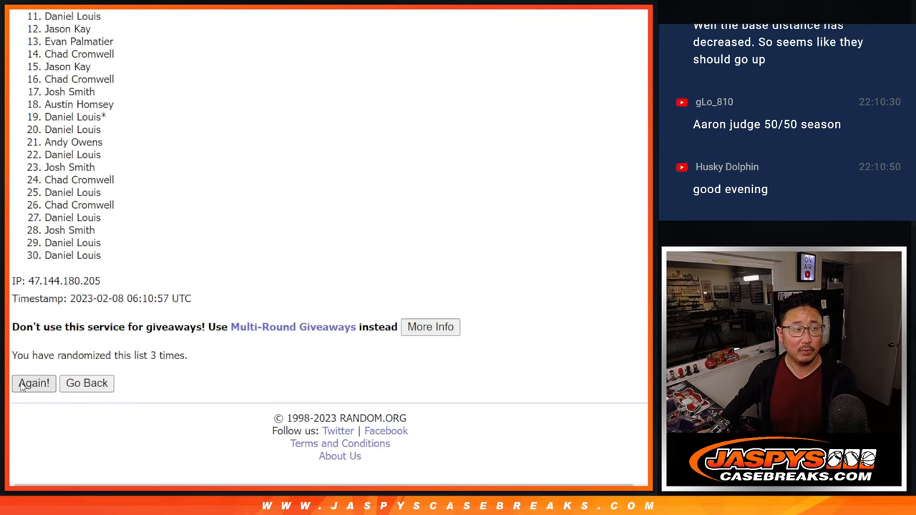
{"action": "left_click", "coordinate": [33, 383]}
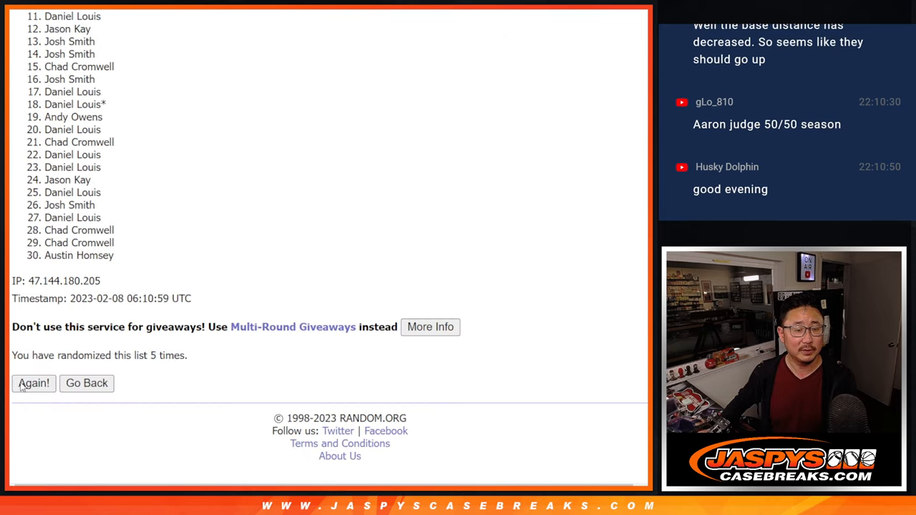
{"action": "left_click", "coordinate": [35, 384]}
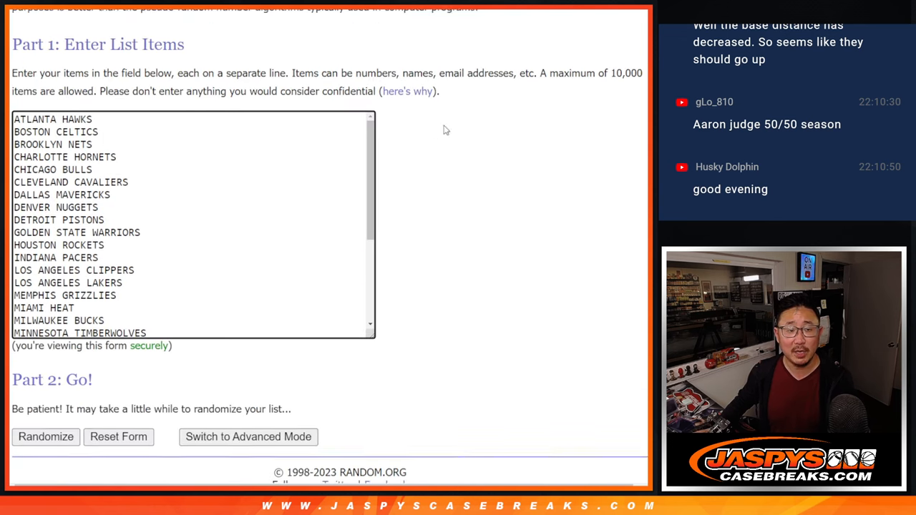
Randomize the 30 NBA teams in the List Randomizer, re-running the shuffle repeatedly
{"action": "left_click", "coordinate": [46, 436]}
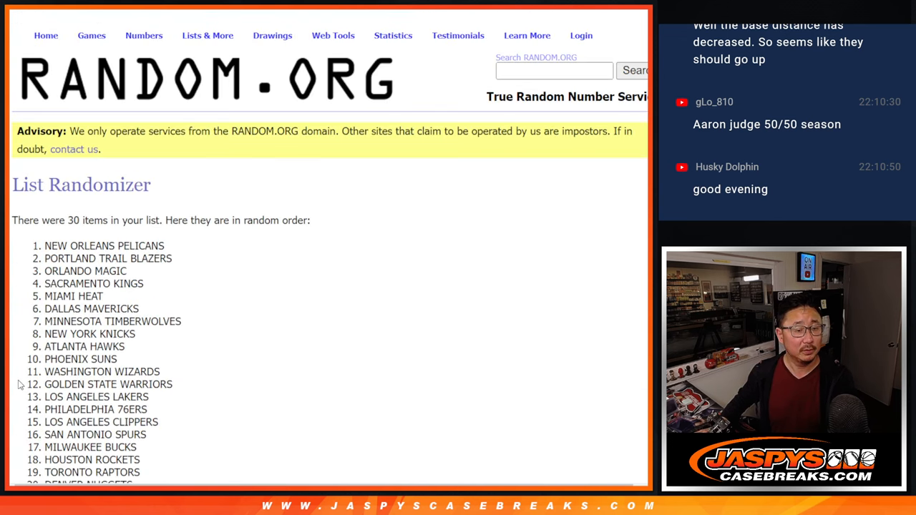
{"action": "left_click", "coordinate": [34, 383]}
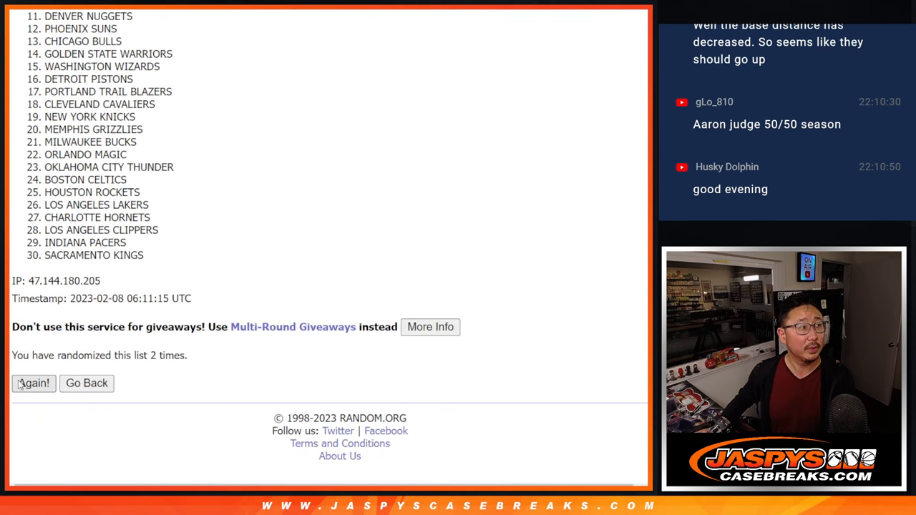
{"action": "left_click", "coordinate": [33, 384]}
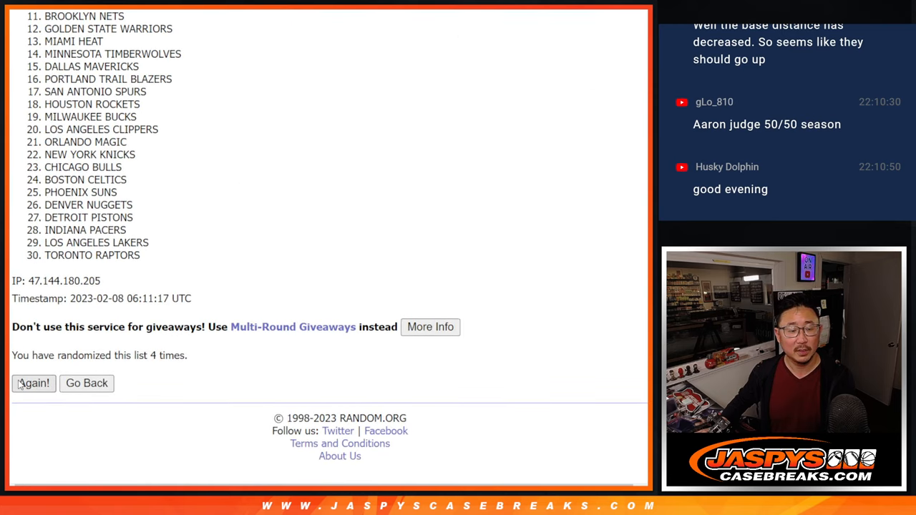
{"action": "left_click", "coordinate": [33, 384]}
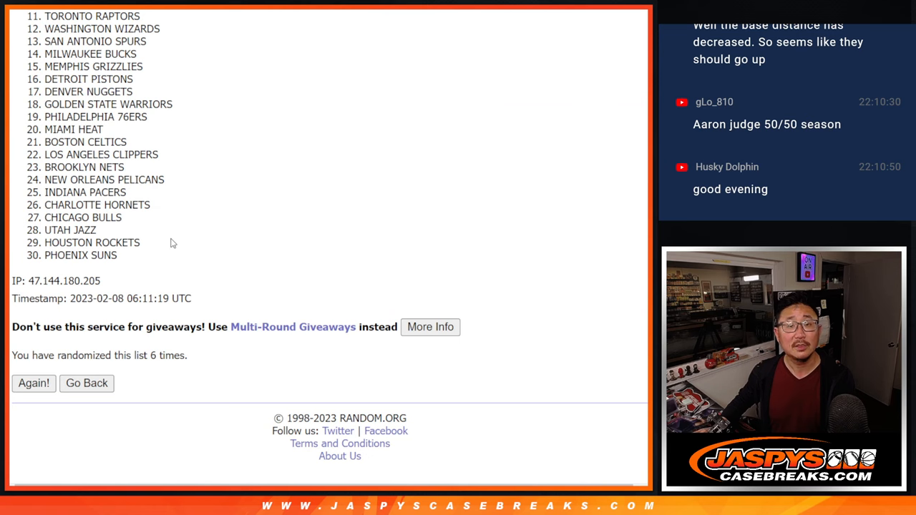
{"action": "left_click", "coordinate": [34, 384]}
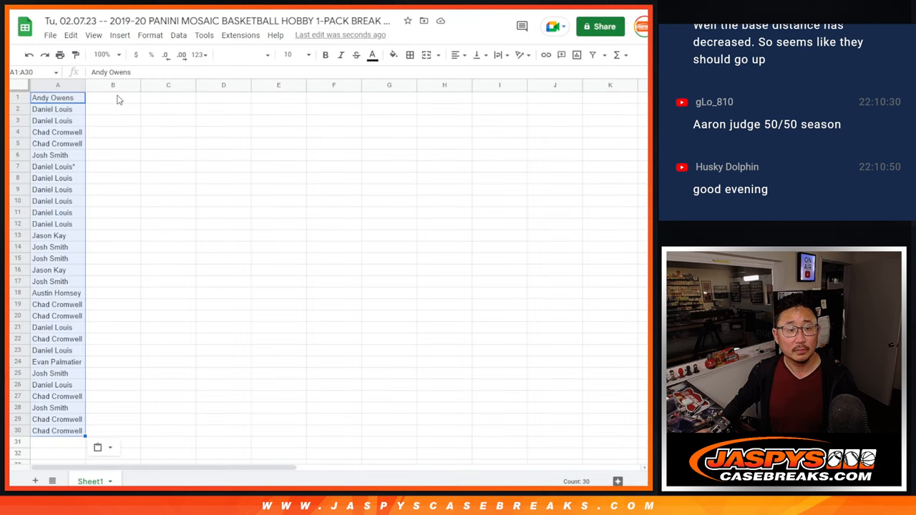
Pair names with teams in column B, set font size 12, sort by team and add all borders
{"action": "left_click", "coordinate": [243, 54]}
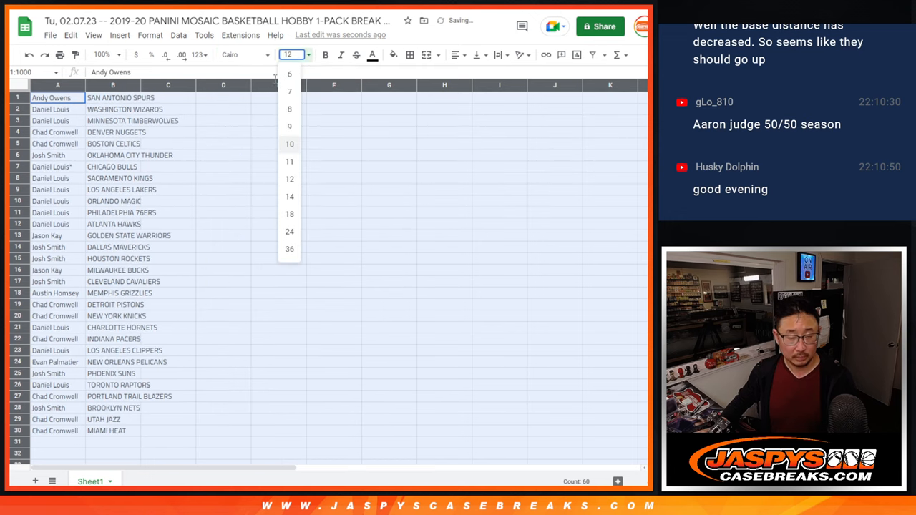
{"action": "left_click", "coordinate": [103, 54]}
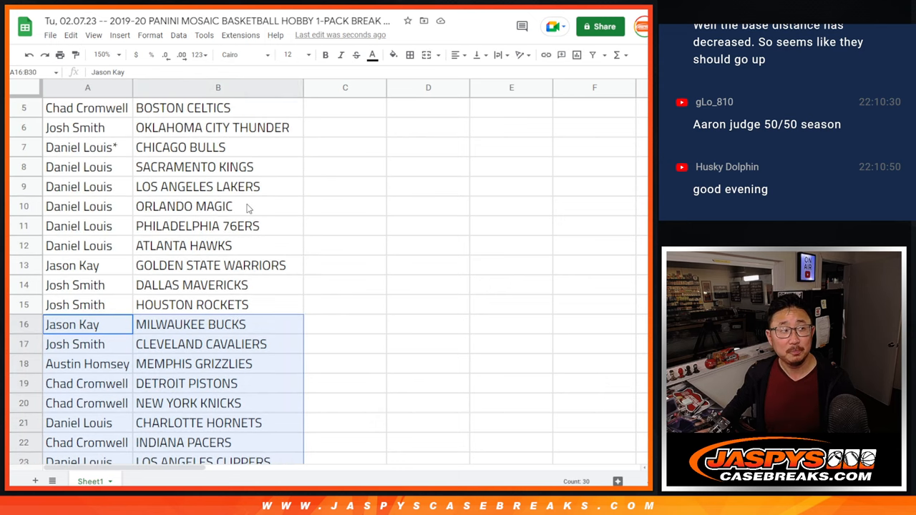
{"action": "left_click", "coordinate": [117, 54]}
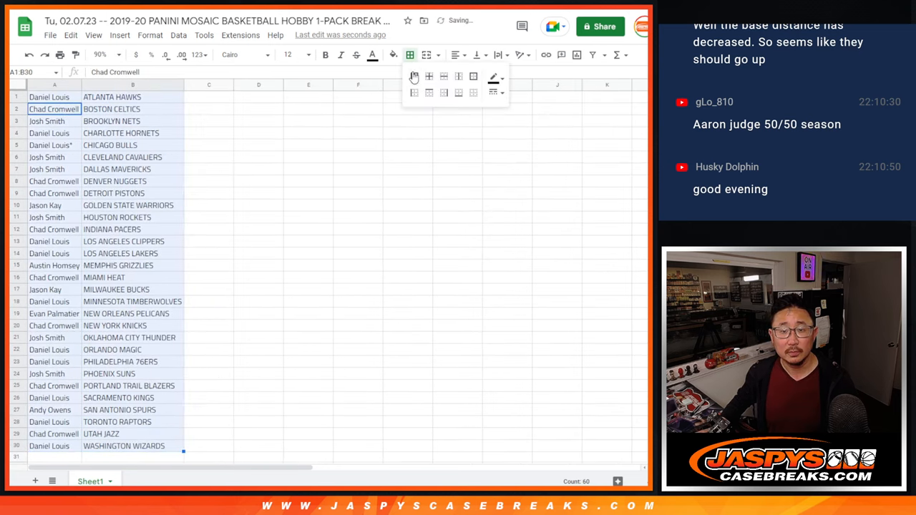
Print the paired list on one portrait page, then return to the empty List Randomizer
{"action": "key", "text": "ctrl+p"}
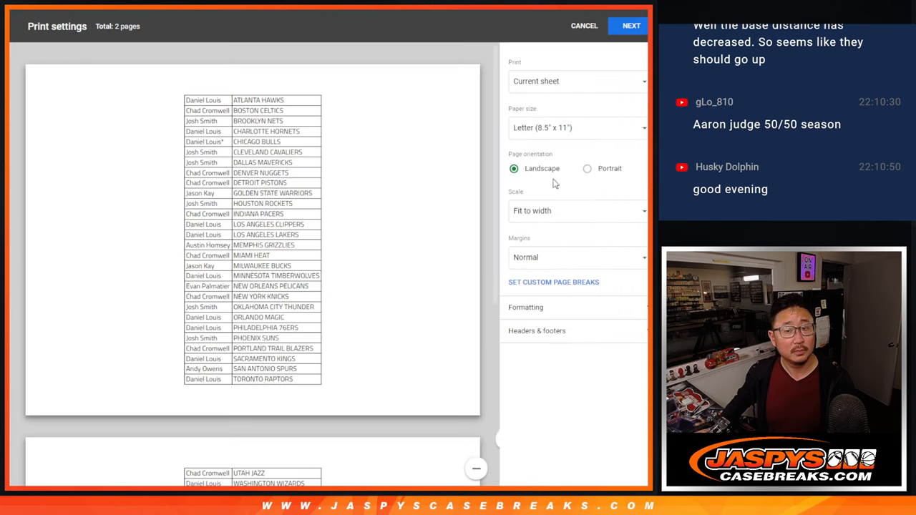
{"action": "left_click", "coordinate": [587, 168]}
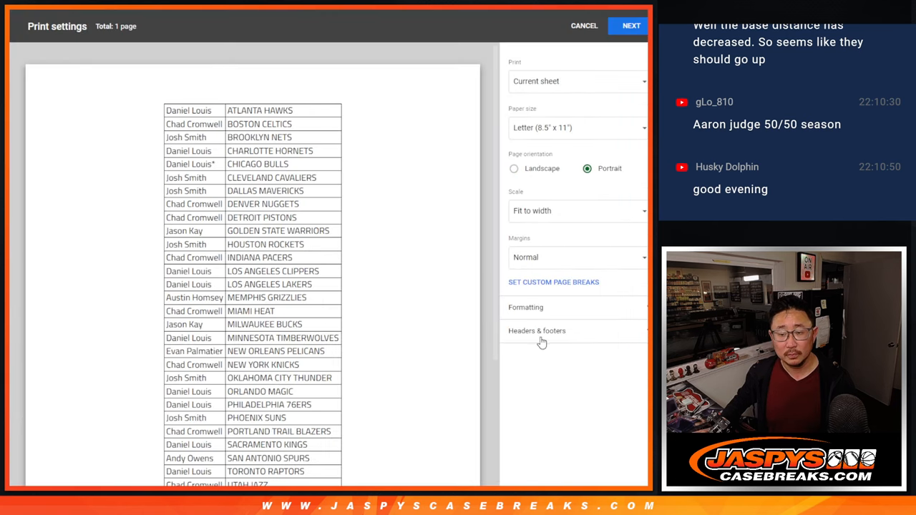
{"action": "left_click", "coordinate": [630, 26]}
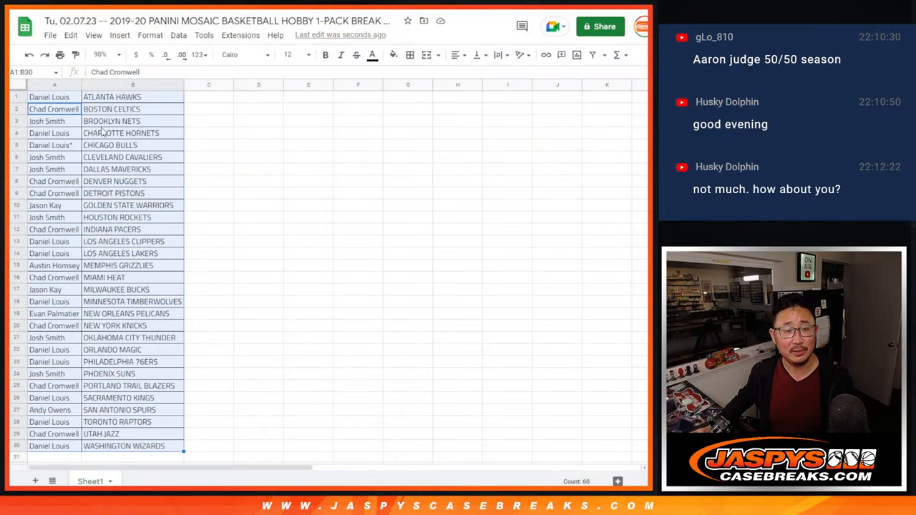
{"action": "scroll", "scroll_direction": "down", "scroll_amount": 3}
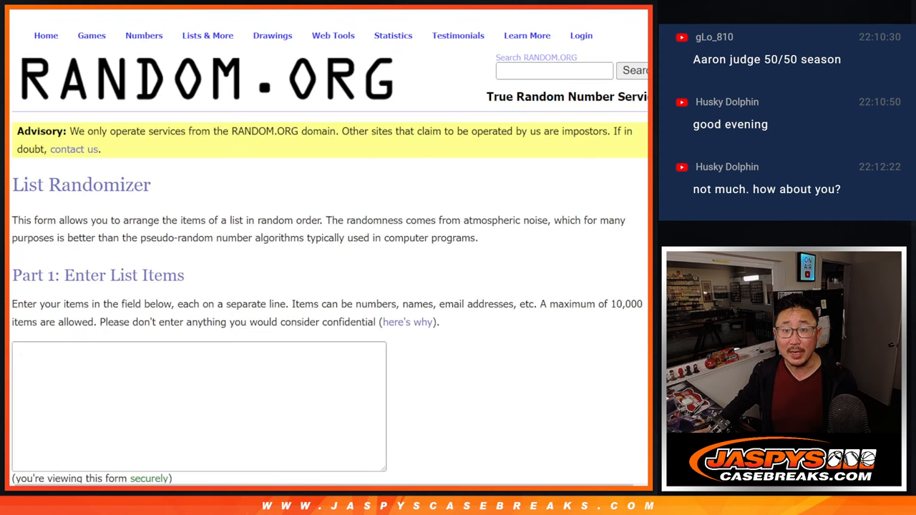
{"action": "type", "text": "Daniel Louis"}
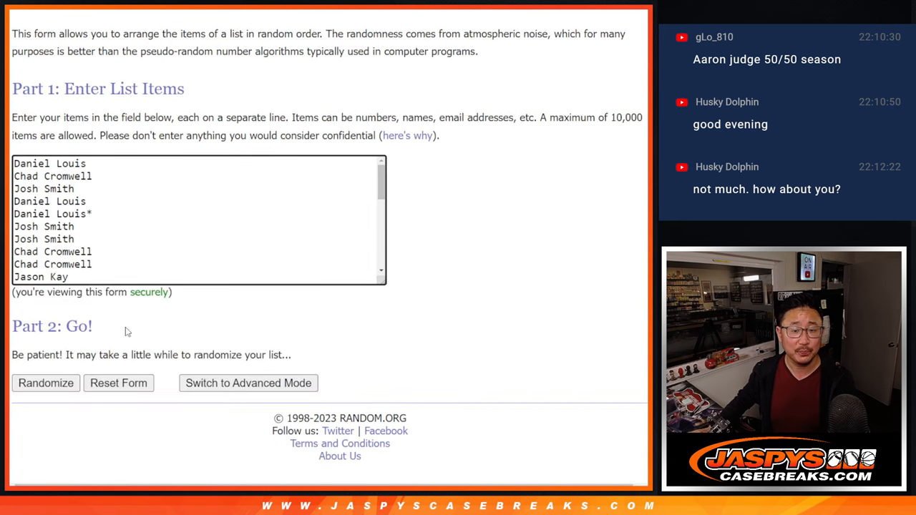
{"action": "left_click", "coordinate": [46, 383]}
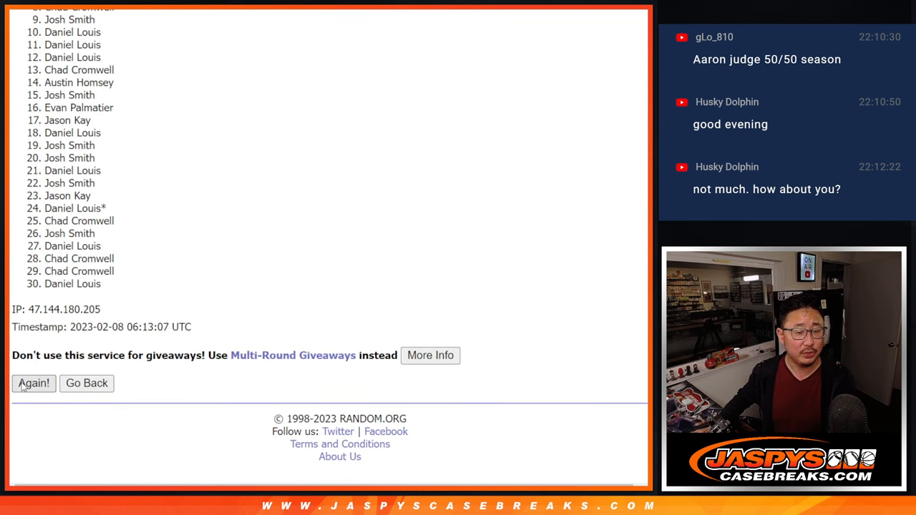
{"action": "left_click", "coordinate": [35, 384]}
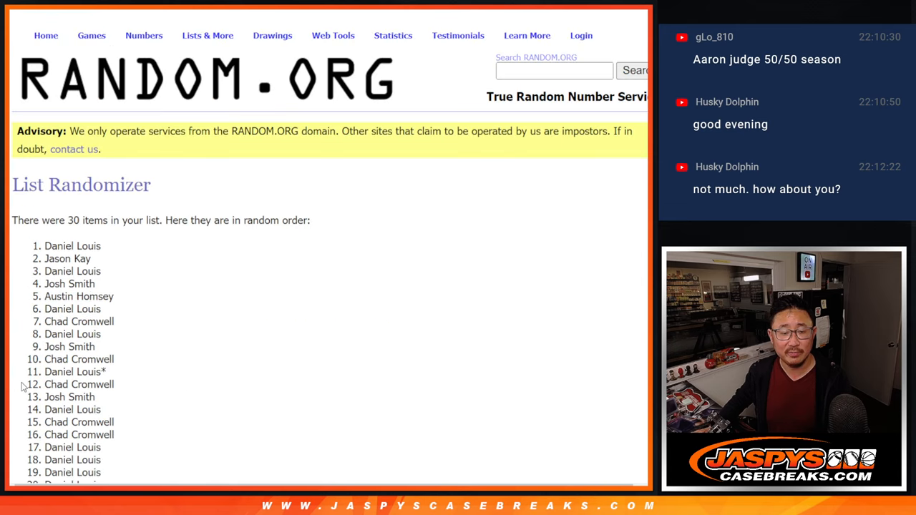
{"action": "scroll", "scroll_direction": "down", "scroll_amount": 3}
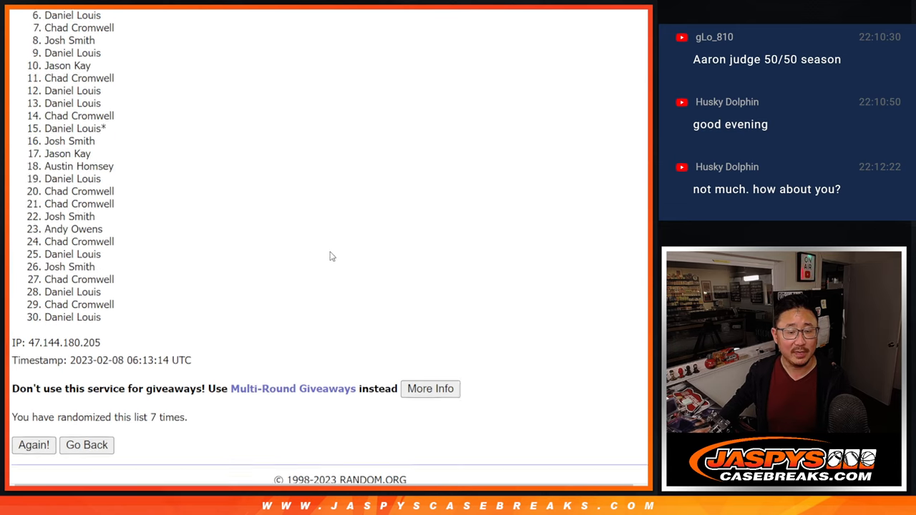
{"action": "scroll", "scroll_direction": "down", "scroll_amount": 3}
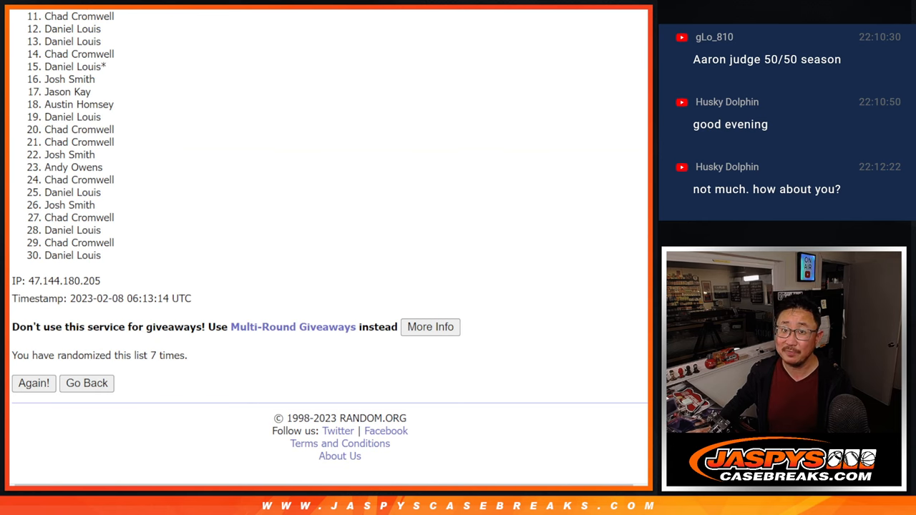
{"action": "scroll", "scroll_direction": "down", "scroll_amount": 3}
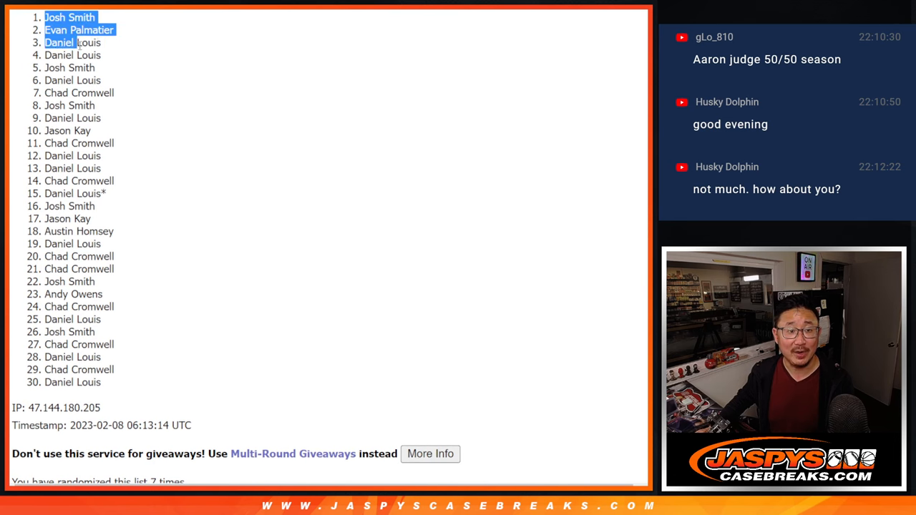
{"action": "scroll", "scroll_direction": "down", "scroll_amount": 3}
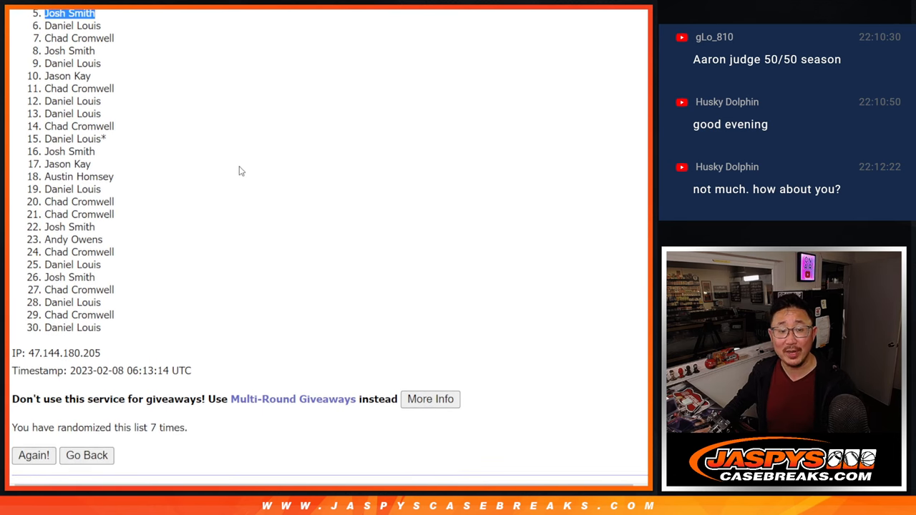